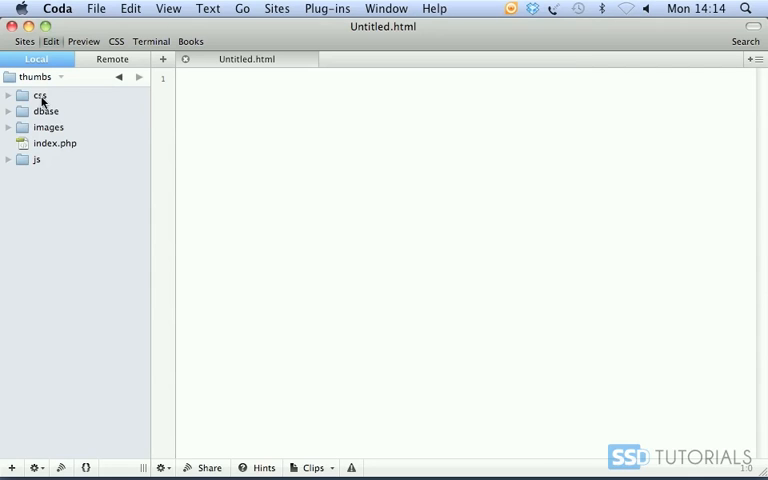
mouse_move(6, 116)
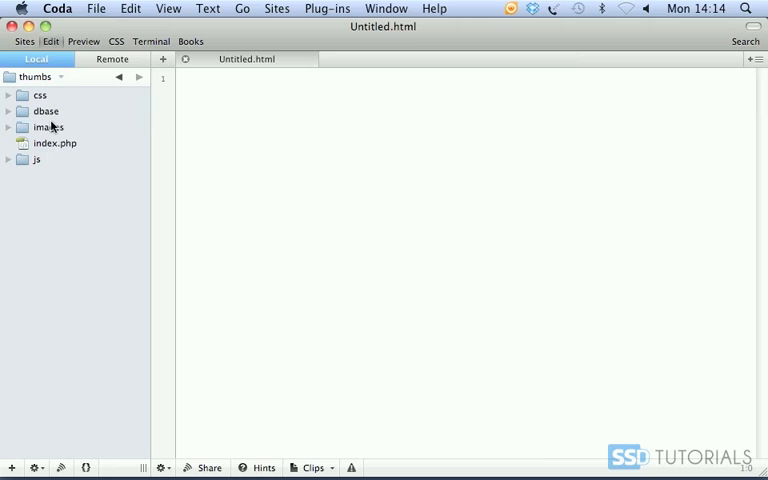
Preview sprite.png from the images folder, then bring index.php up for editing
click(48, 128)
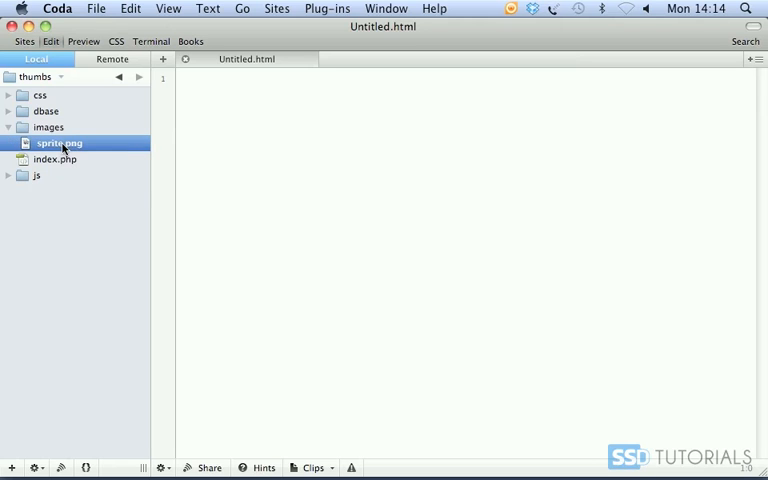
double_click(58, 144)
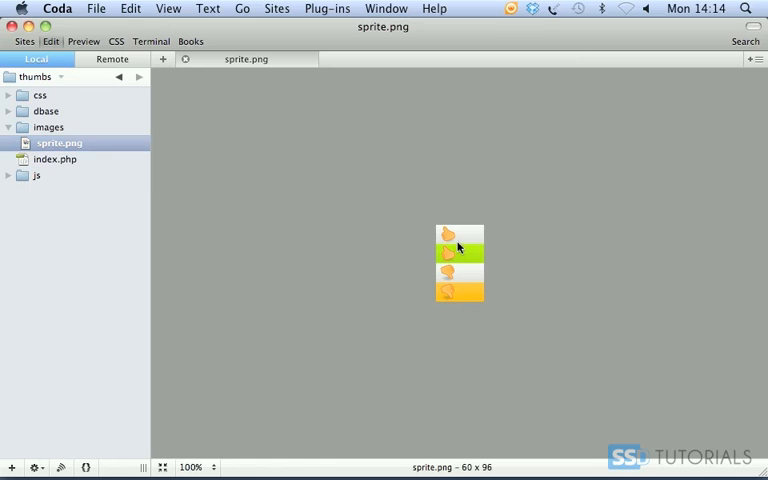
mouse_move(468, 292)
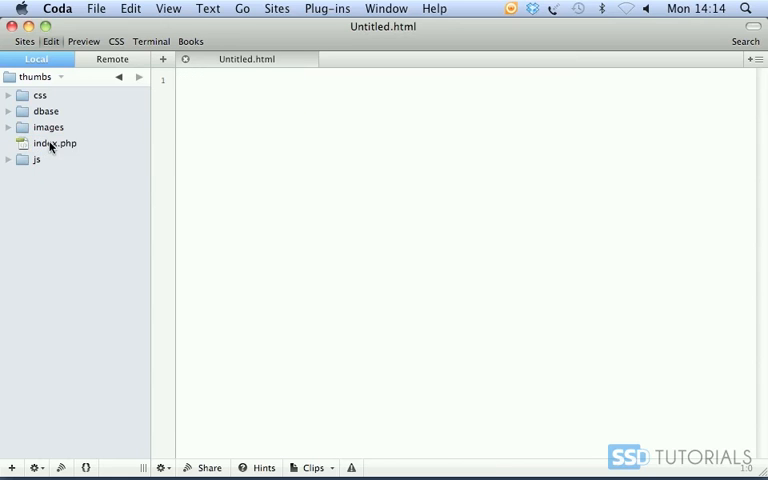
double_click(54, 144)
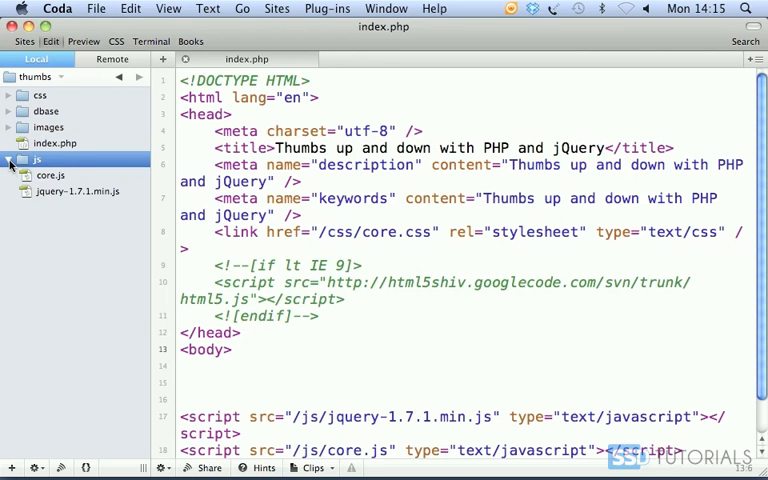
Begin index.php with a PHP block calling require_once('classes/Rate.php')
click(8, 160)
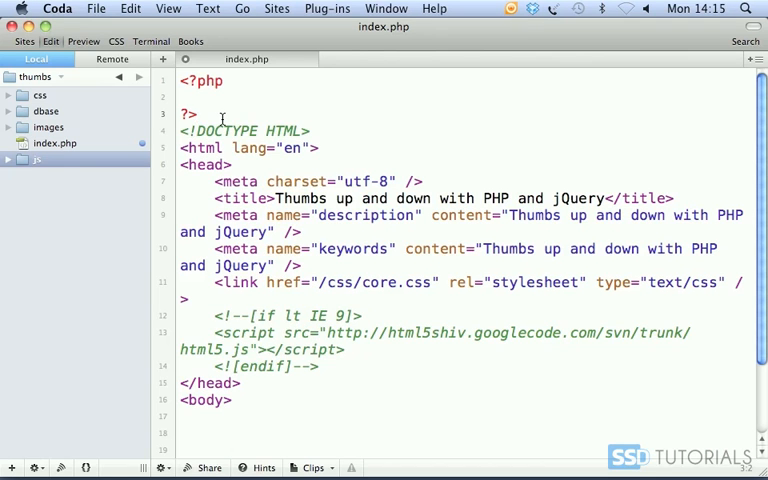
text(require_once())
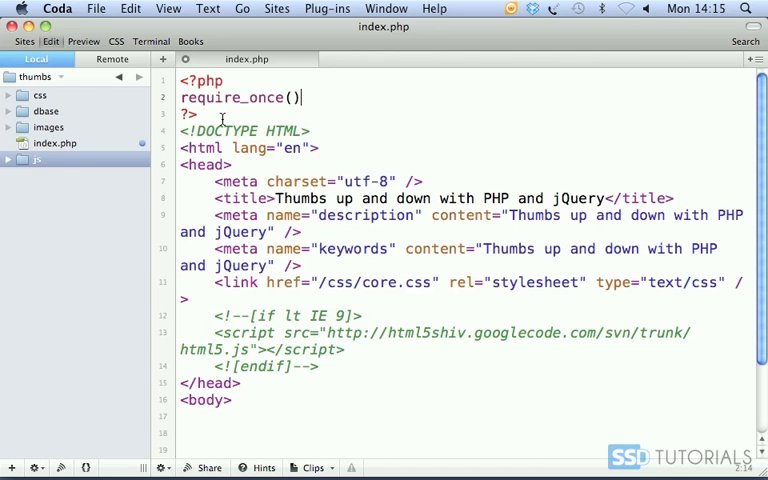
text(';)
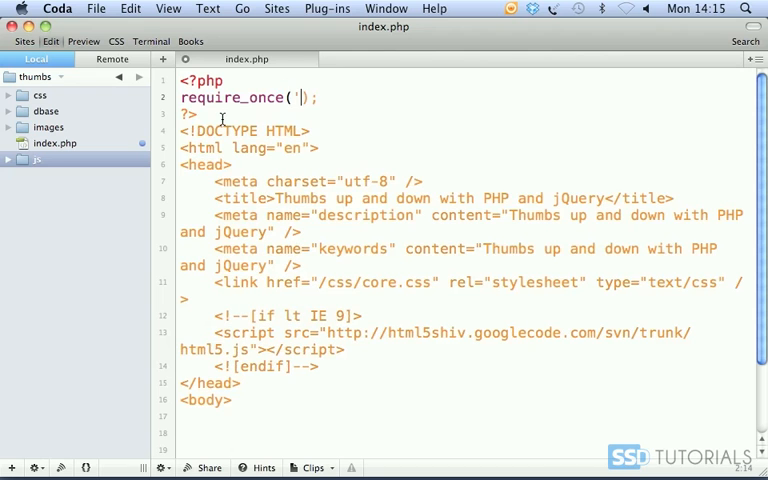
text(classes/Rate.php)
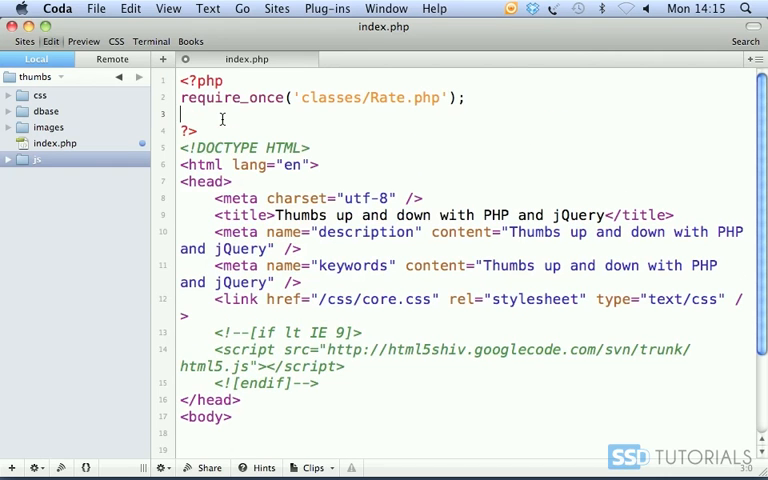
Instantiate $objRate = new Rate() and store $objRate->getPosts() in $posts
text($obj)
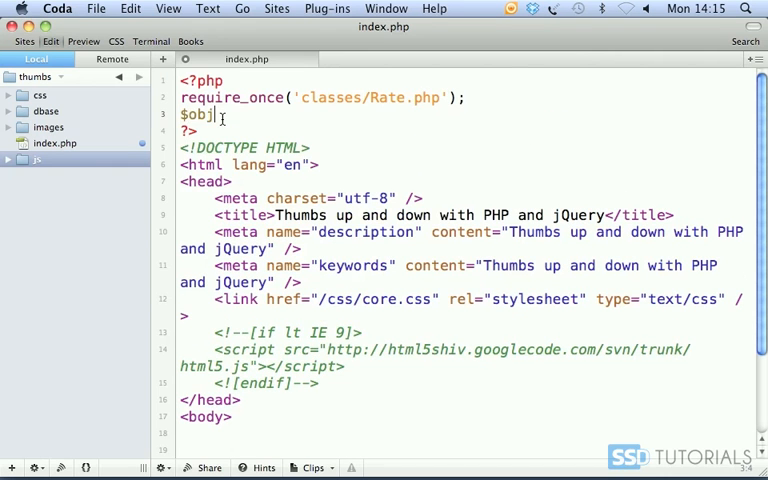
text(Rate = new)
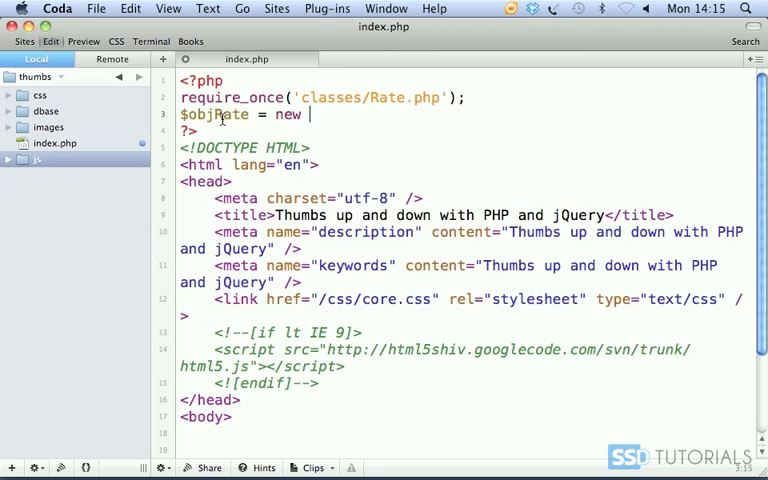
text(Rate();)
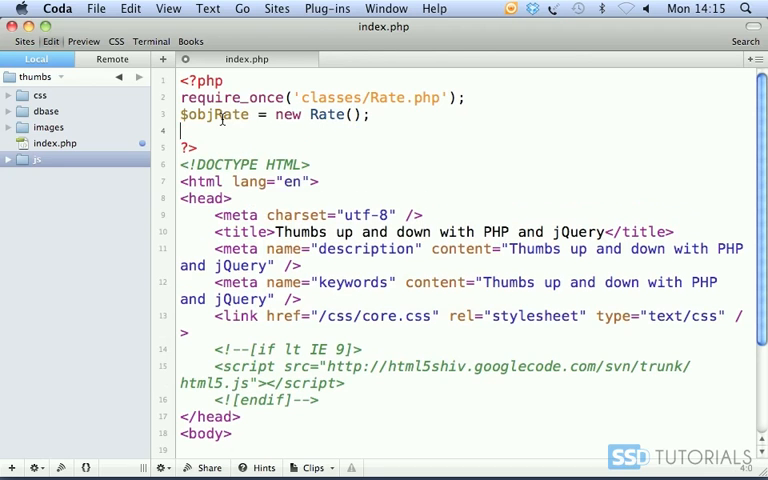
text($post)
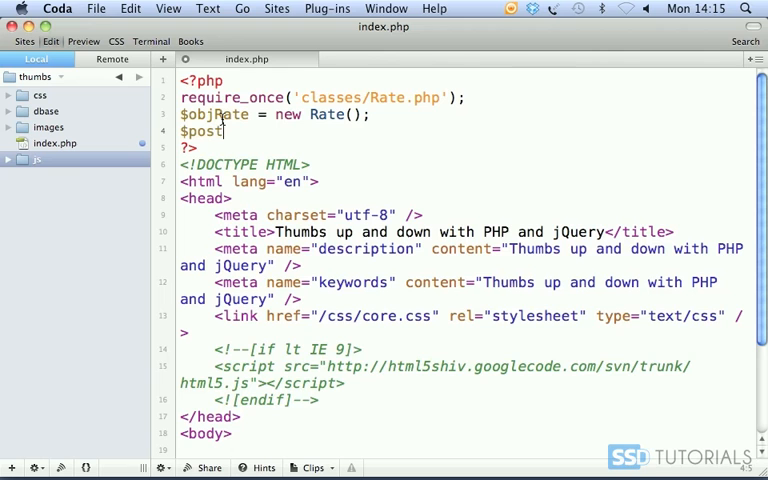
text(s = $objRate)
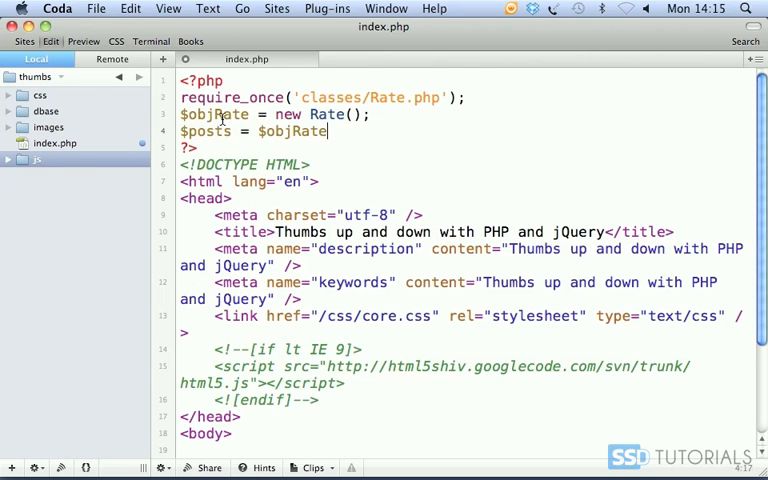
text(->getPosts)
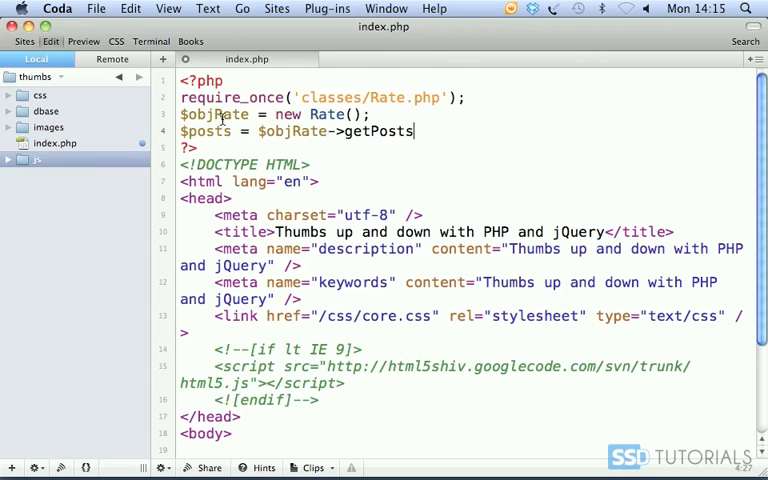
text(();)
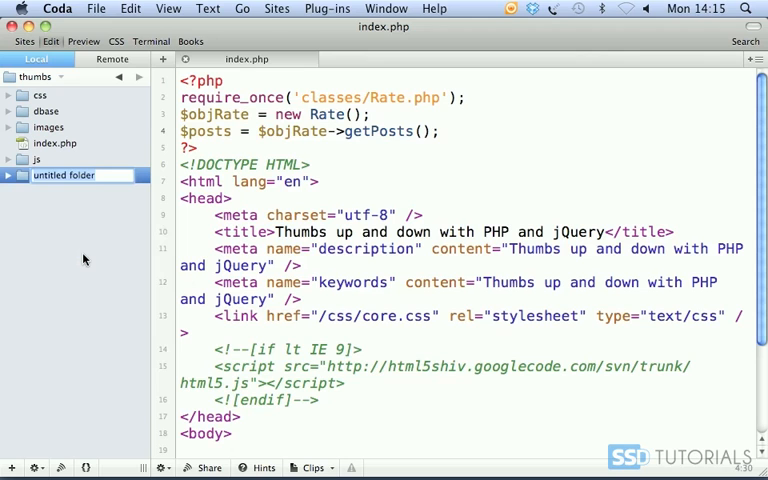
Name the new folder classes, add an empty Rate.php inside it and start editing it
text(clas)
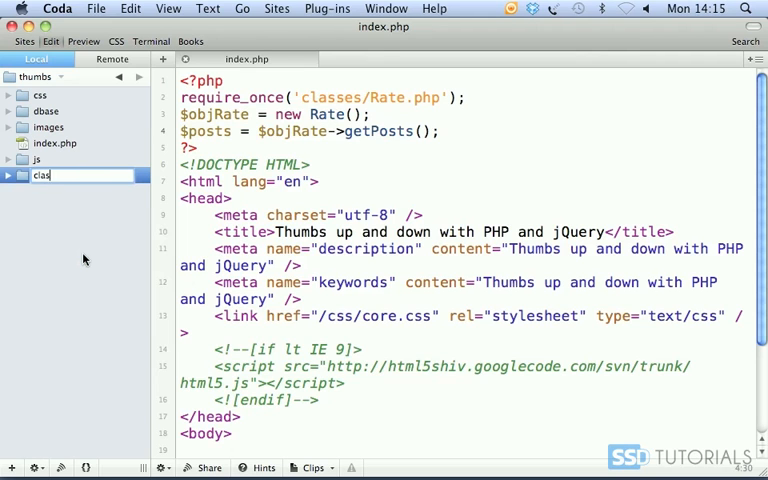
key(Return)
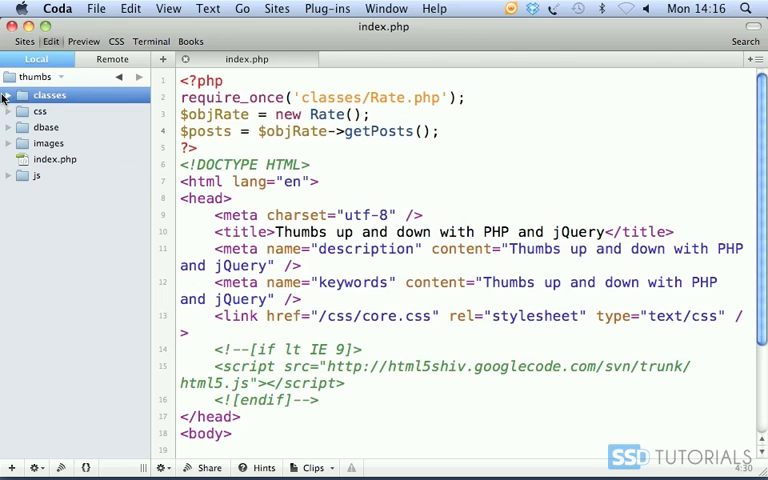
right_click(48, 94)
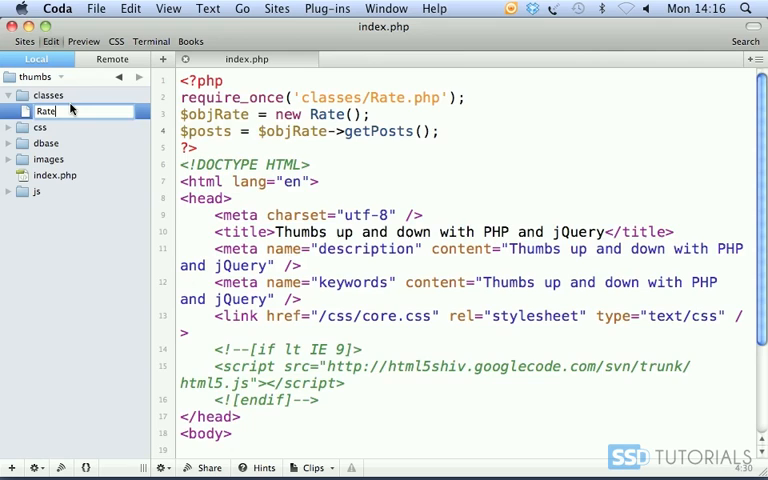
double_click(46, 112)
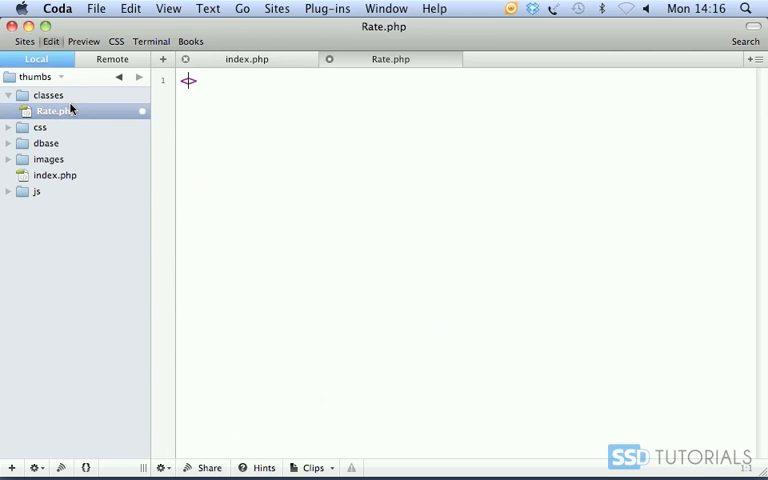
Declare class Rate in Rate.php with a private $objDb property set to null
text(<?php)
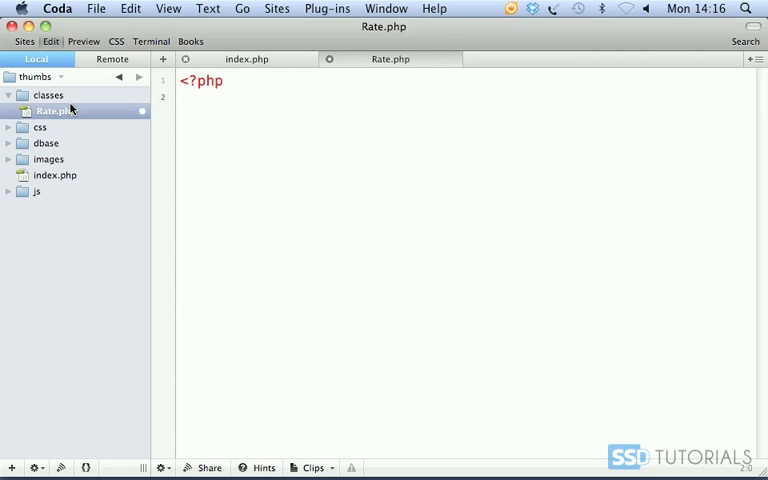
text(class Rate {)
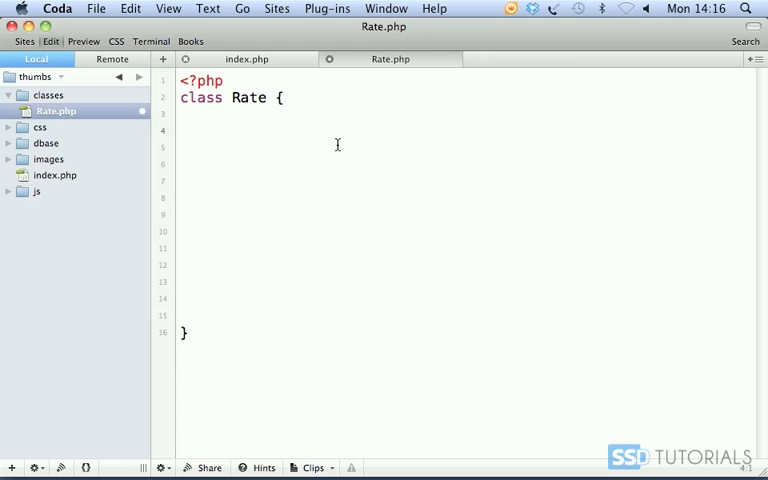
text(p)
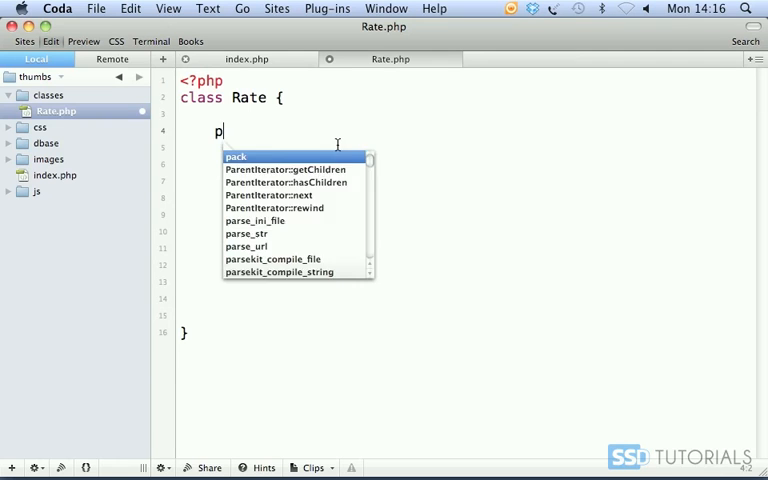
text(rivate $)
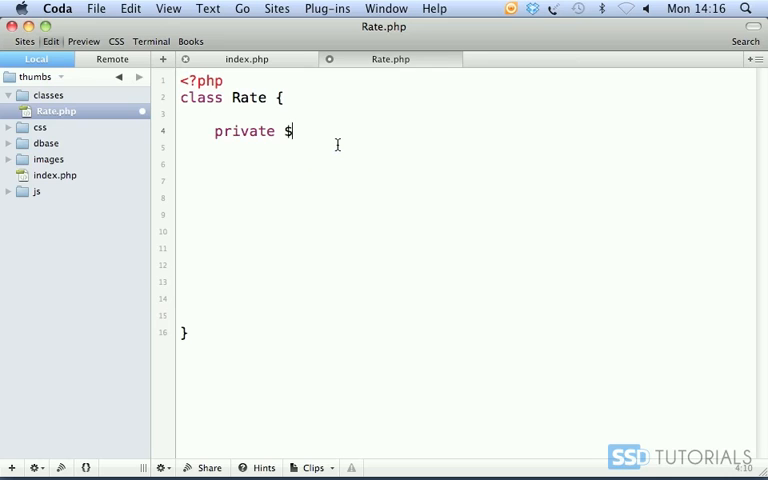
text(objDb = nul)
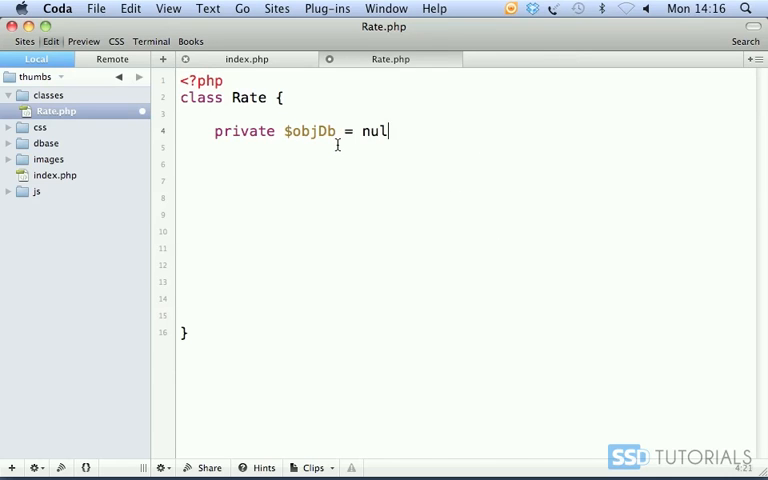
Add private $_dbhost = 'localhost' and $_dbname = 'comments' properties
text(pr)
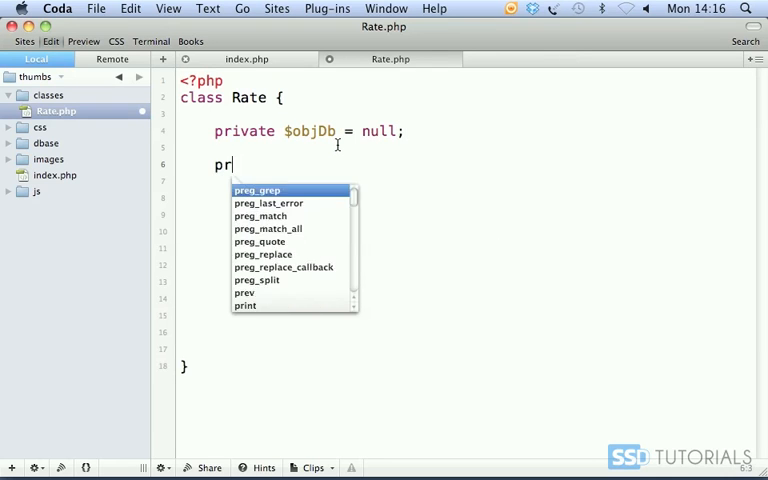
text(ivate $_)
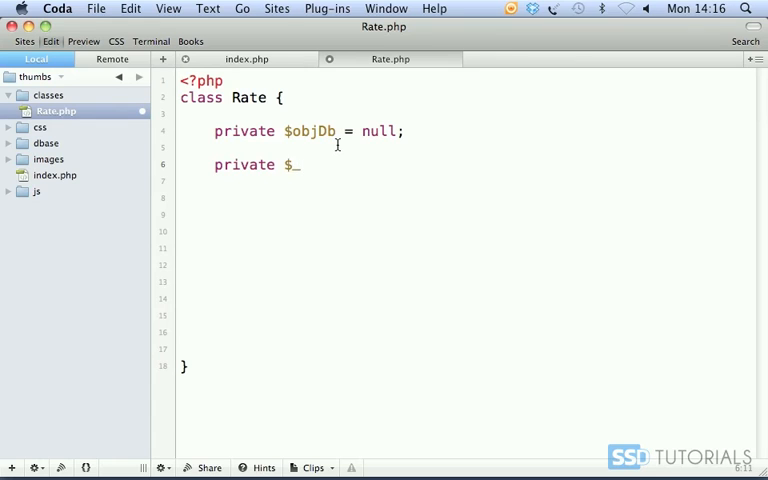
text(dbhost = '')
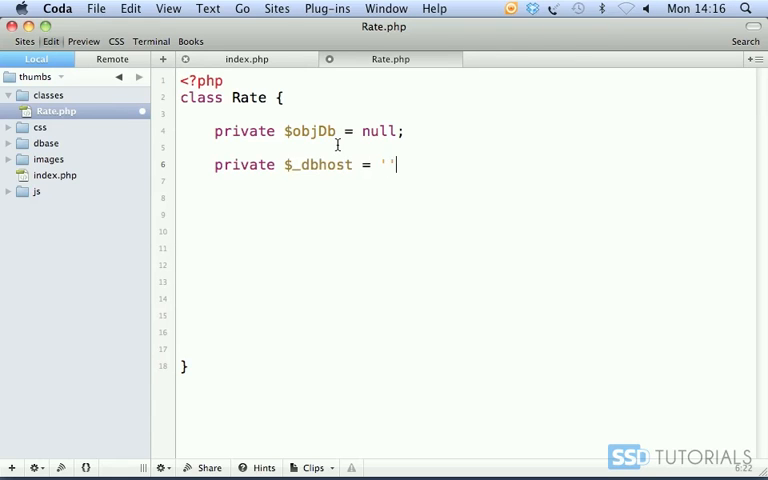
click(390, 164)
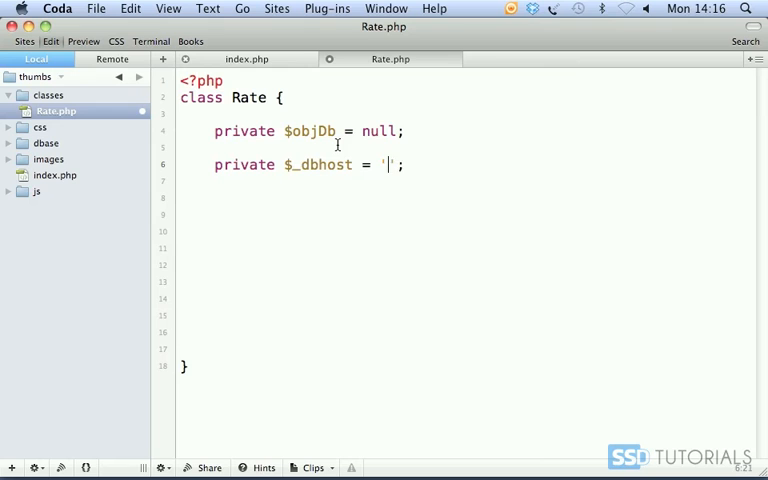
text(localhost)
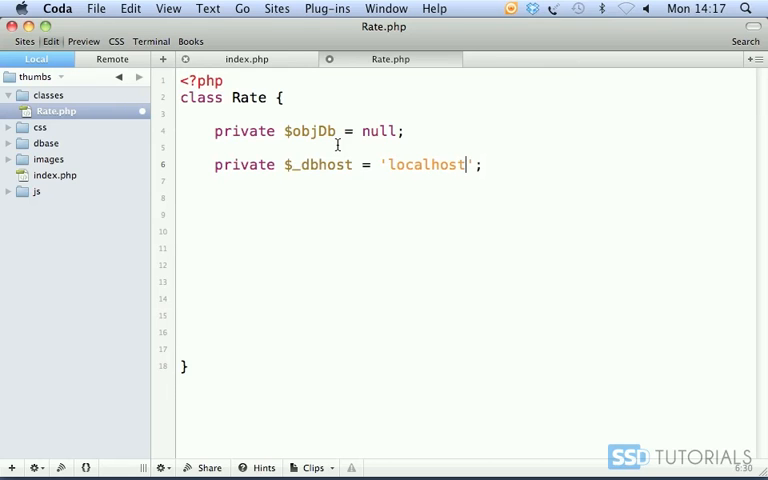
text(priva)
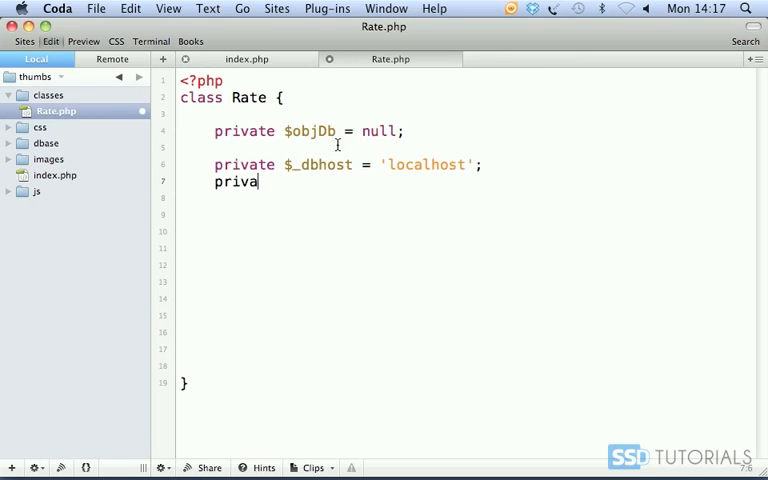
text(te $_)
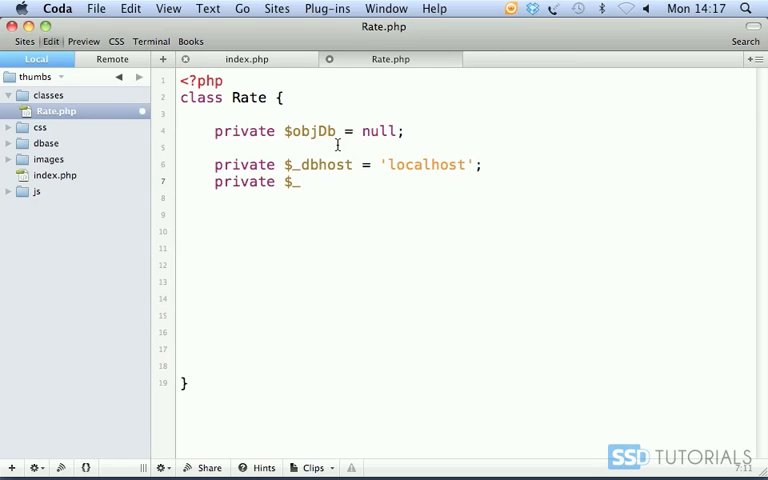
text(dbname)
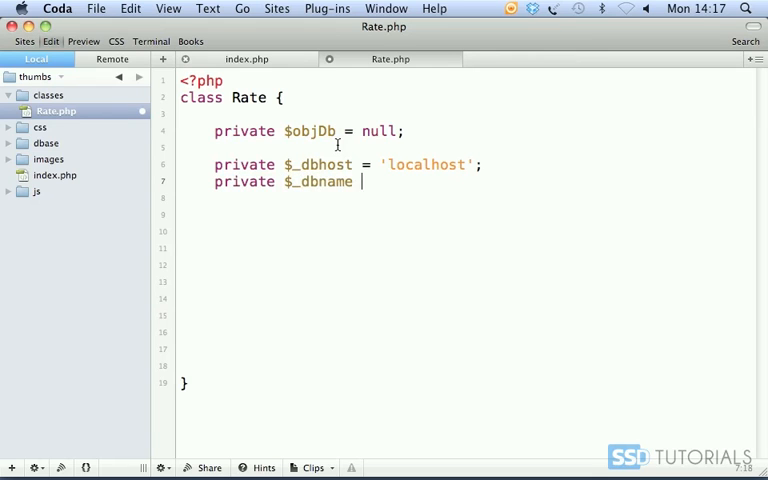
text(= '';)
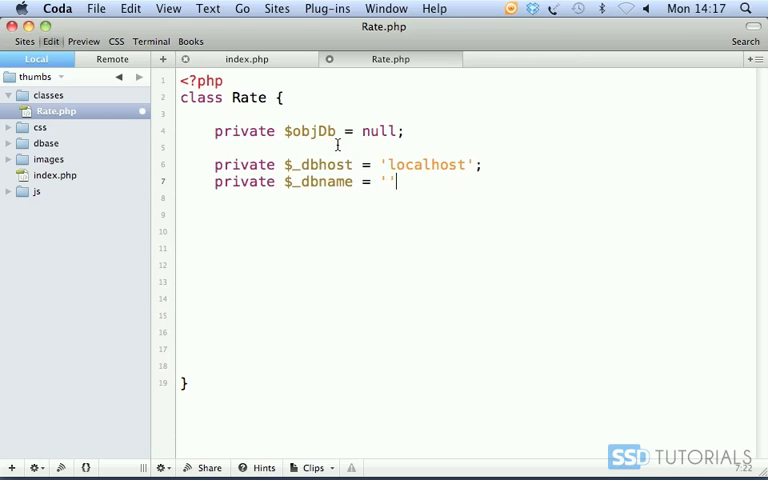
text(comments)
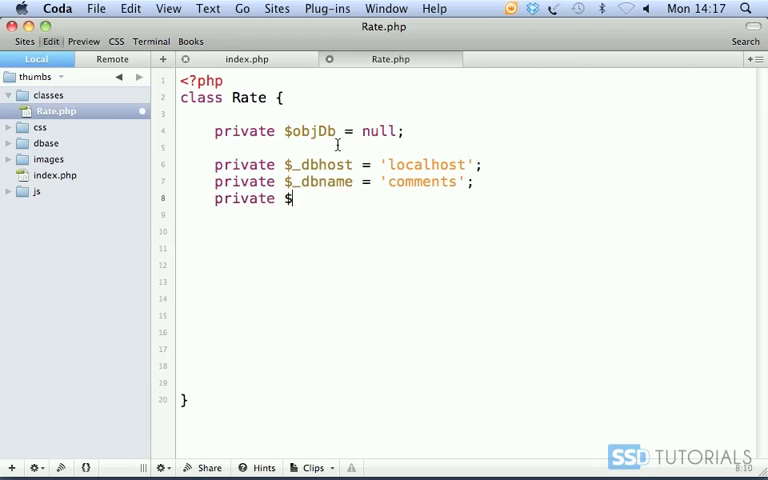
text(_dbuser = 'root';)
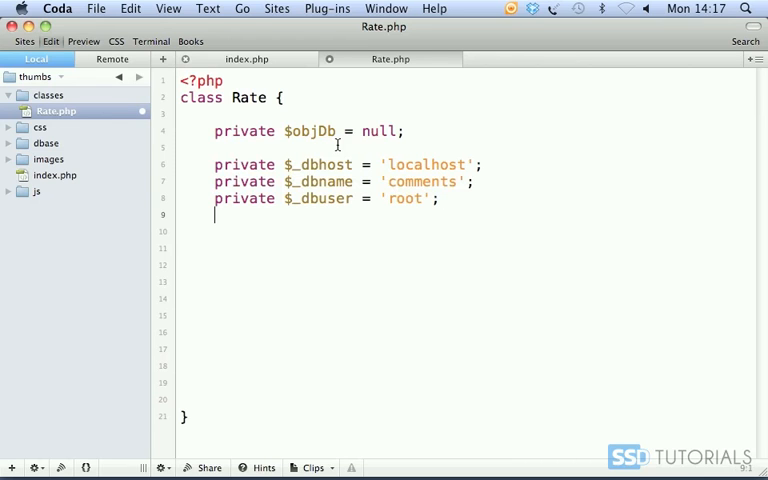
text(private)
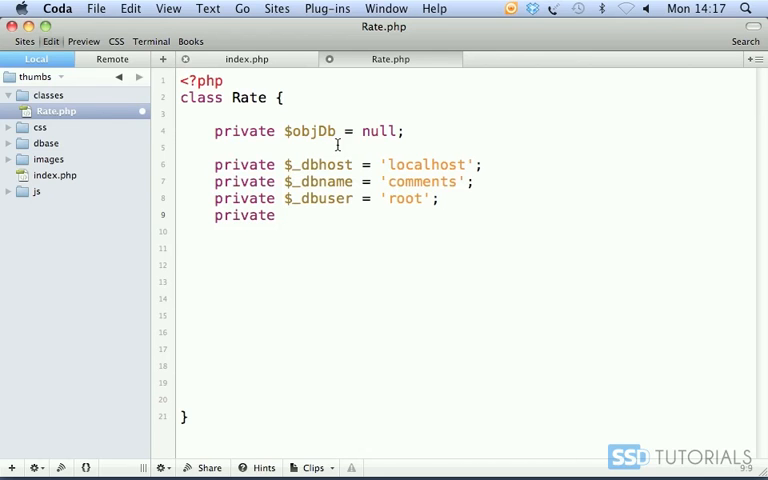
text($_dbpass)
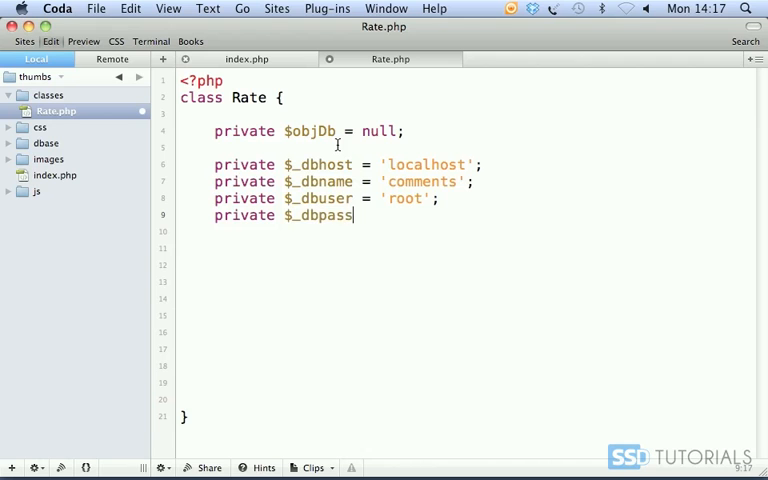
text(= 'pass)
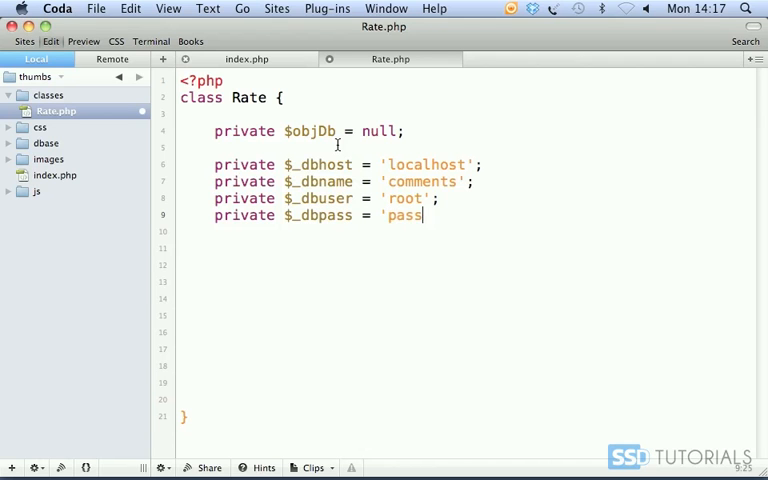
text(word';)
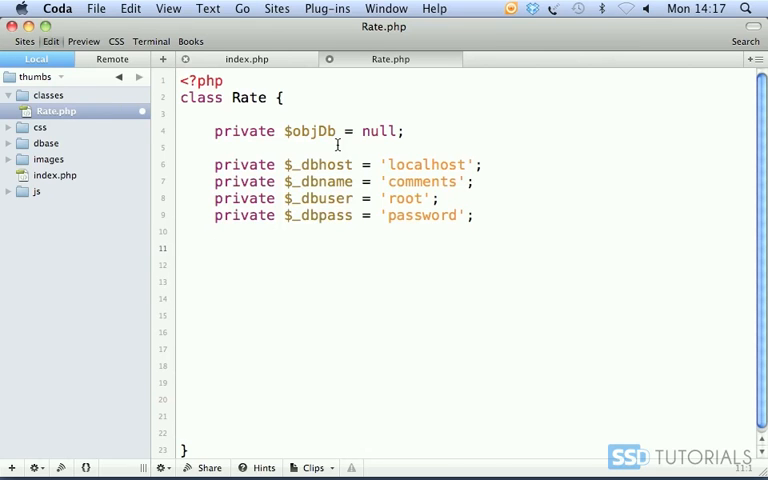
text(priva)
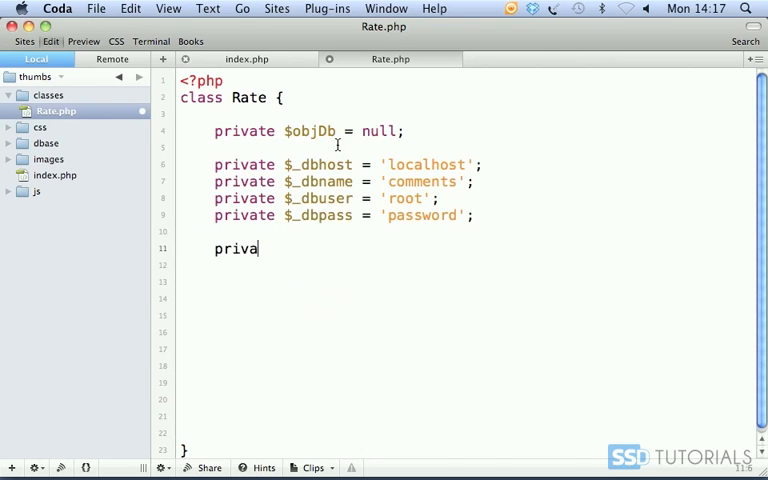
Add private $_table_1 = 'comments', $_table_2 = 'ratings' and a public $_user property
text(te $_table_1 = 'comments';)
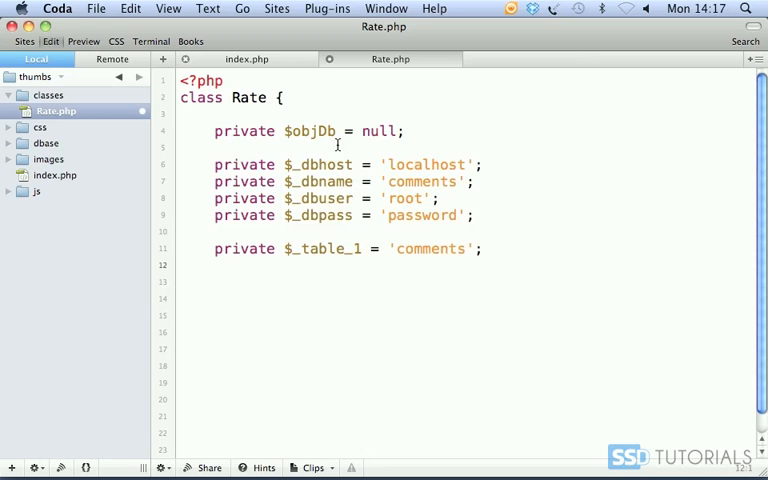
text(priva)
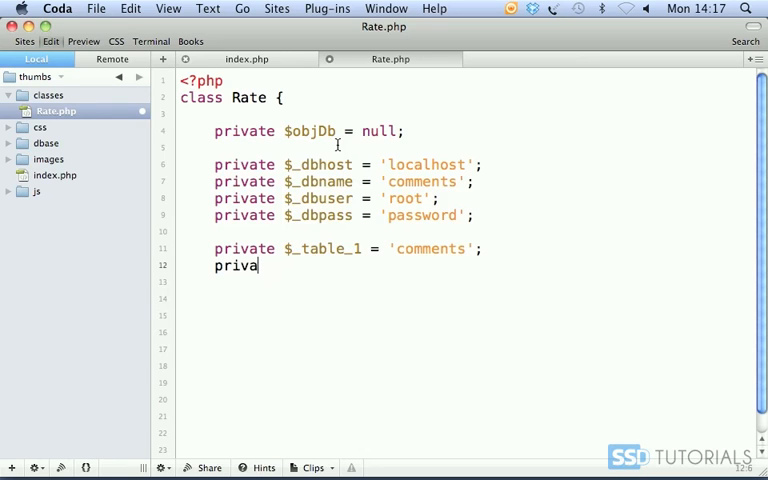
text(te $_table)
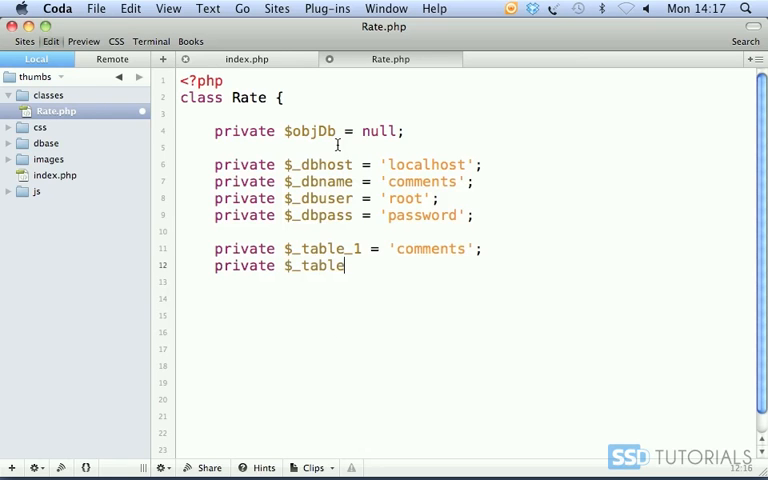
text(_2 = 'rati)
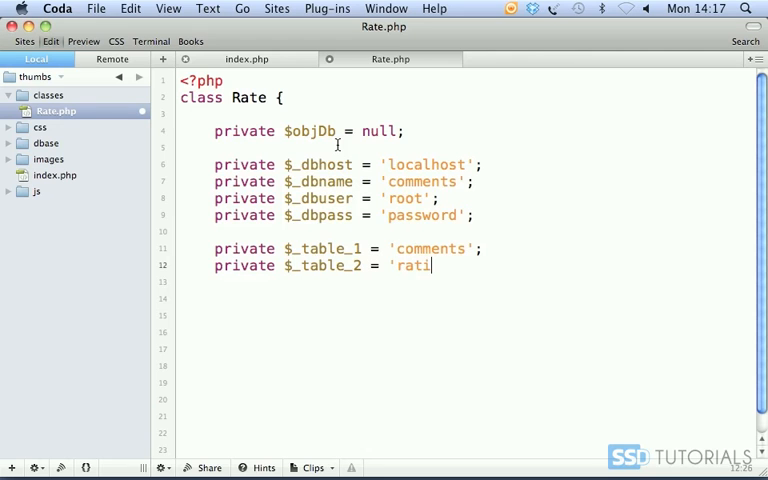
text(ngs';)
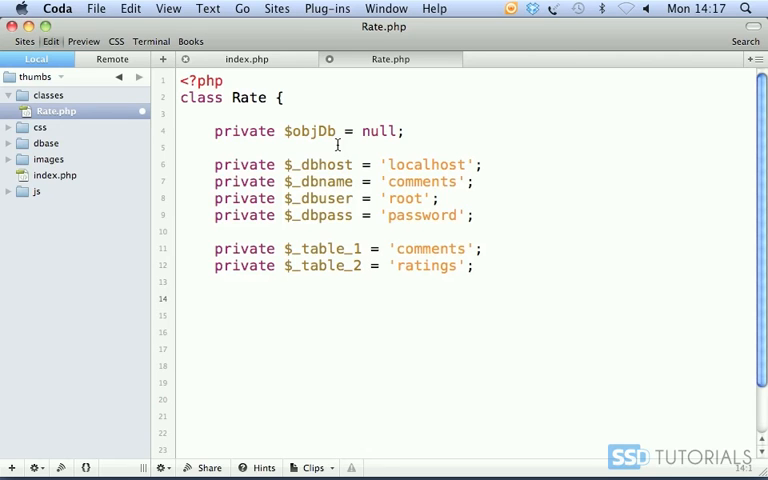
text(public)
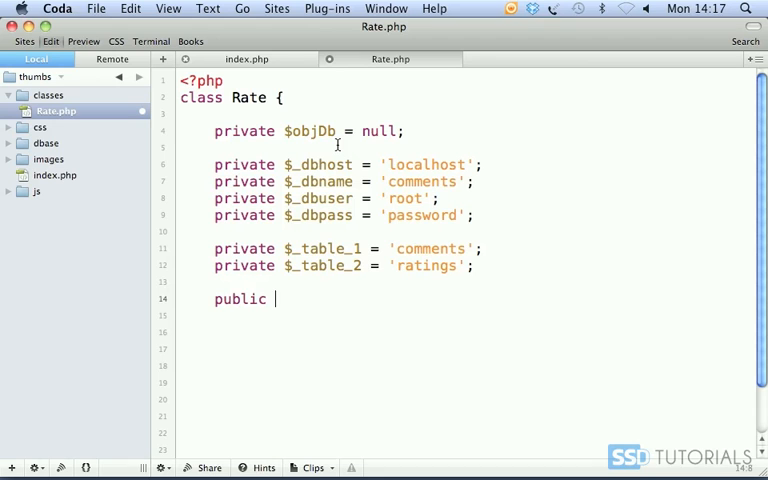
text($_user;)
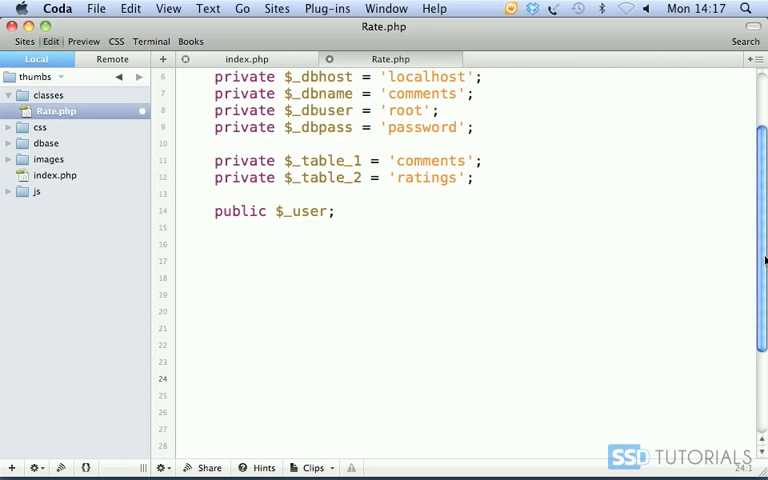
Declare public function __construct with a $user = null parameter
text(public function __construct() {)
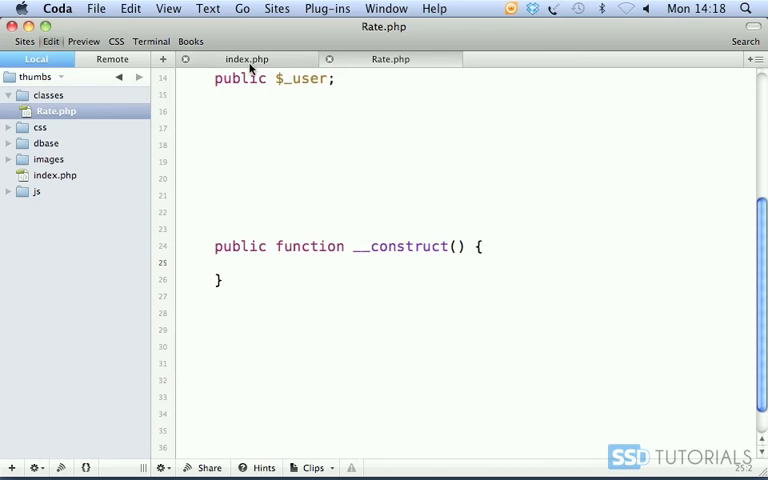
click(246, 58)
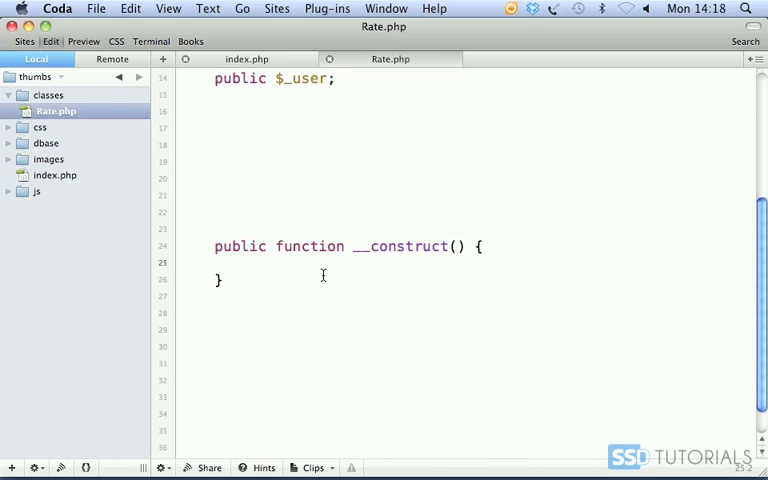
click(248, 264)
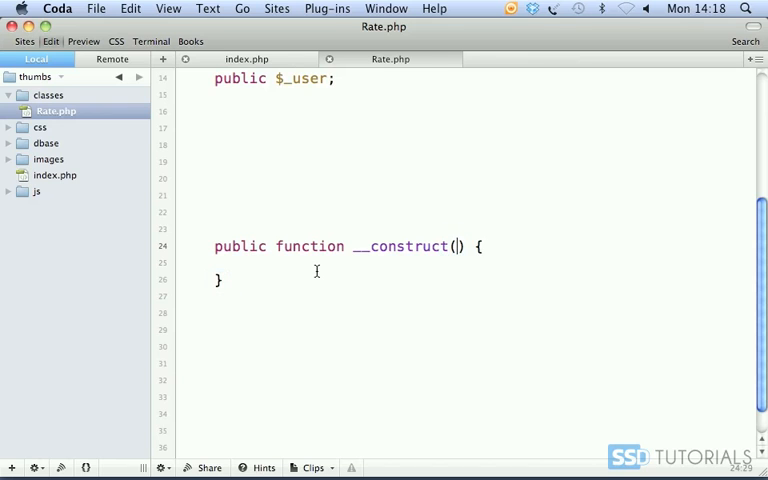
text($user = null)
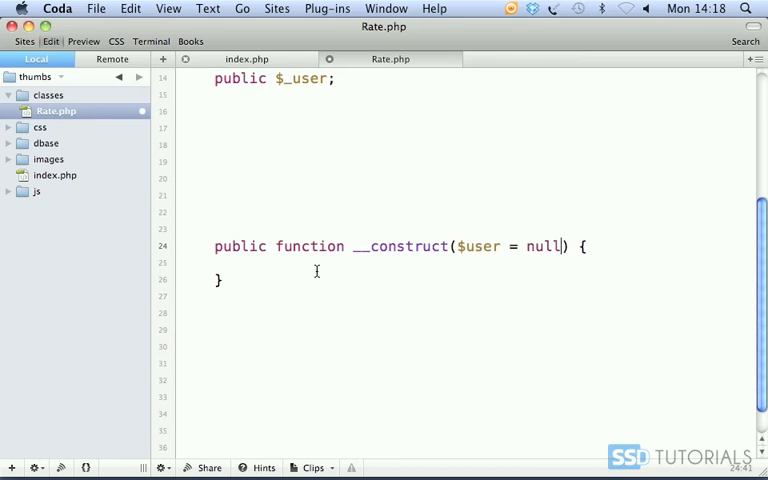
key(Return)
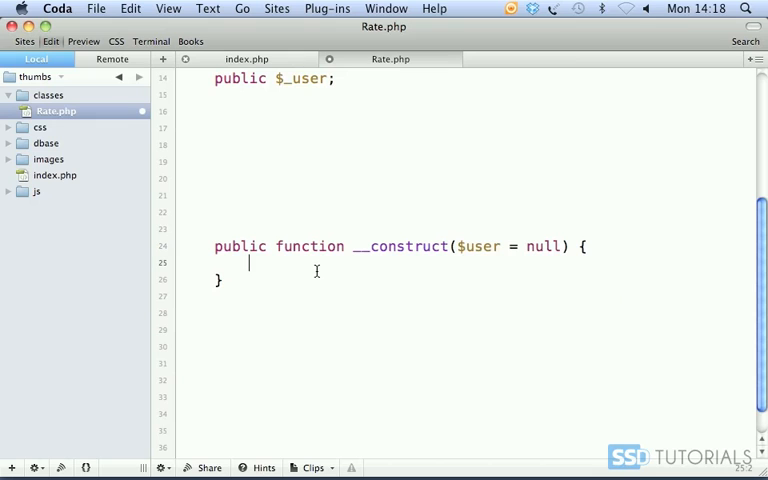
Set $this->_user to $user when not empty, otherwise getenv('REMOTE_ADDR')
text($this->)
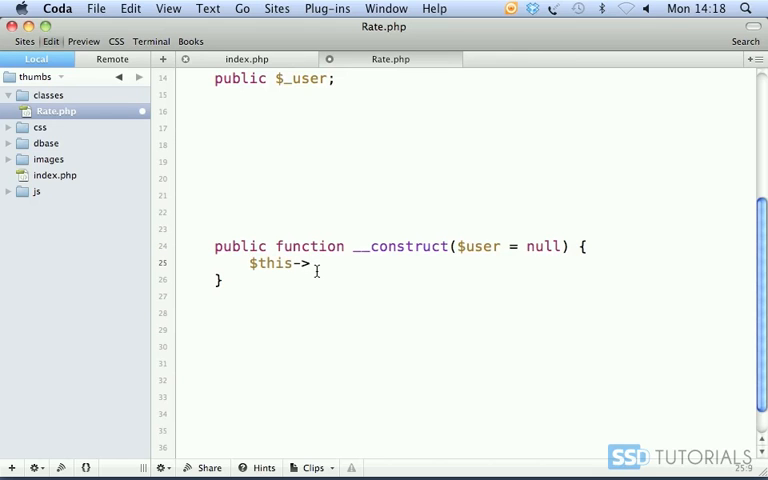
text(user =)
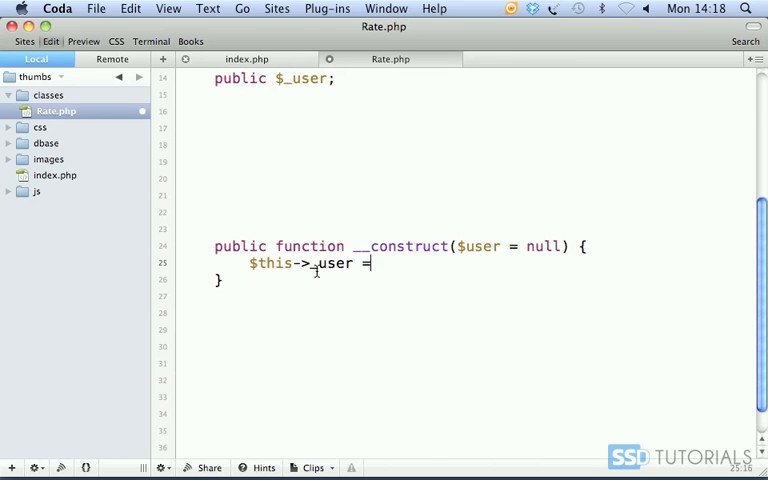
text(!empty()
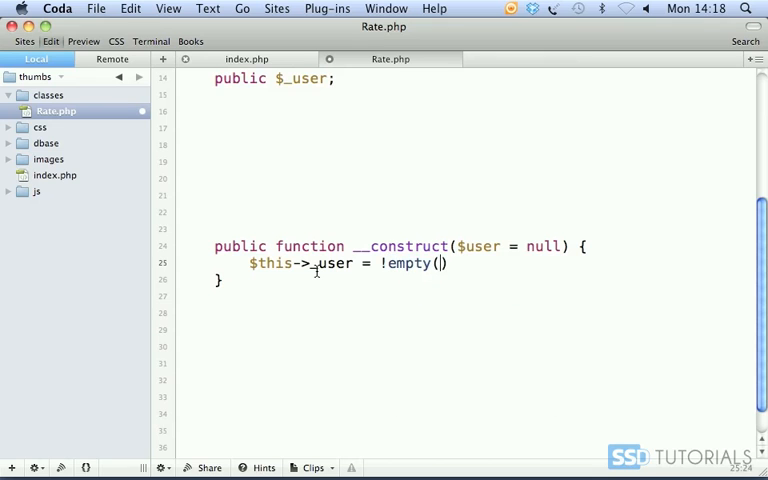
text($user) ?)
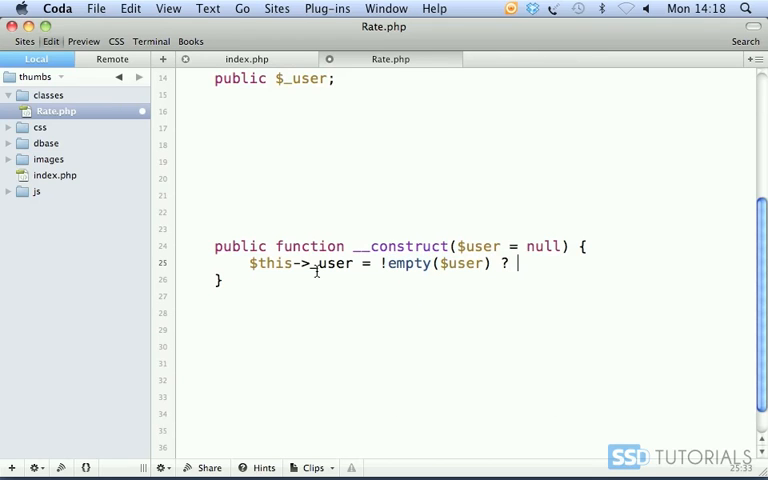
text($)
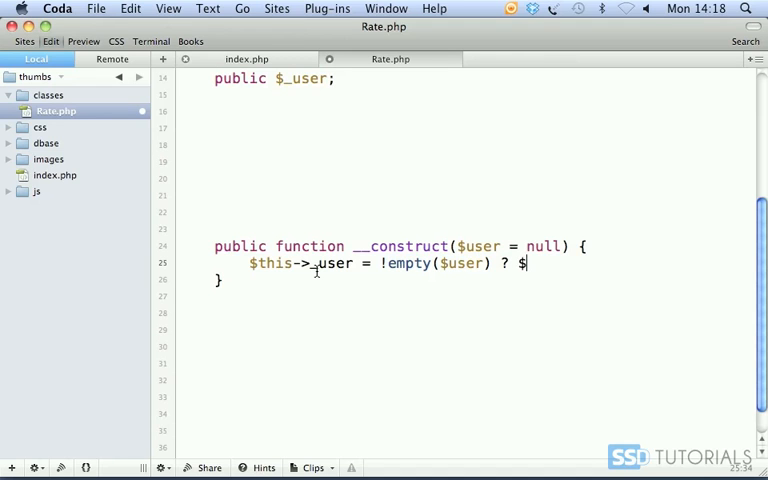
text($user)
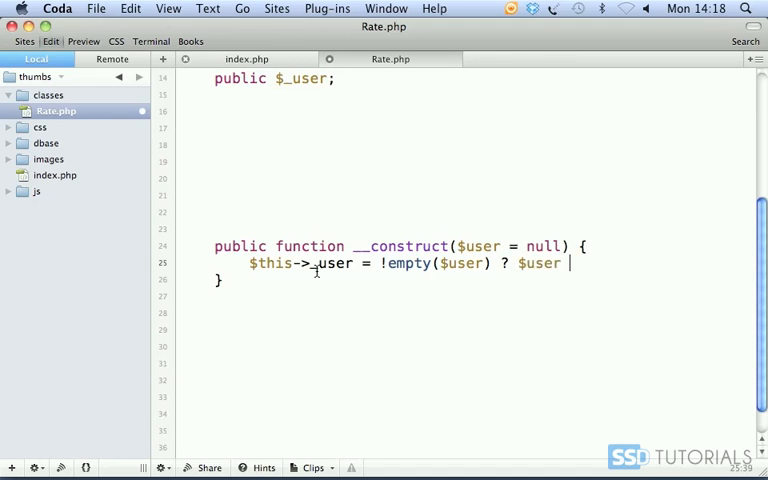
text(:)
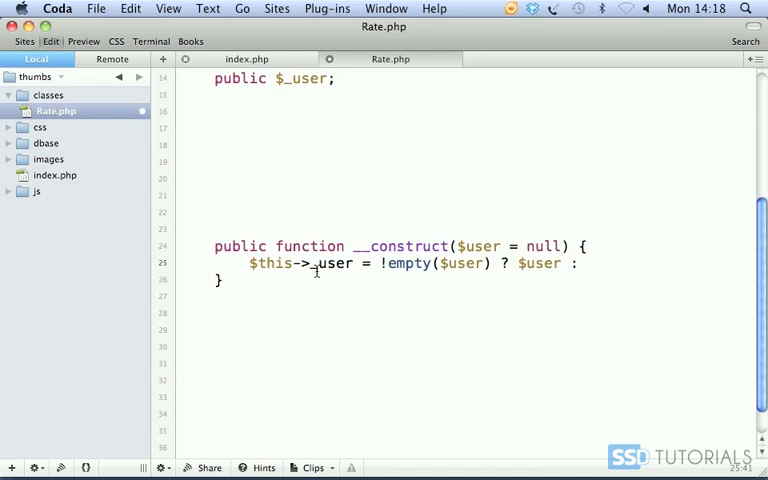
text(getenv(string varname))
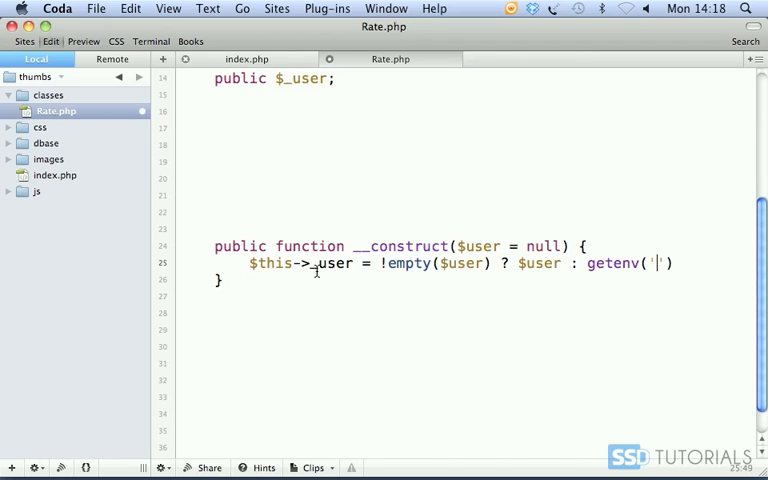
text(REMOTE_ADDR)
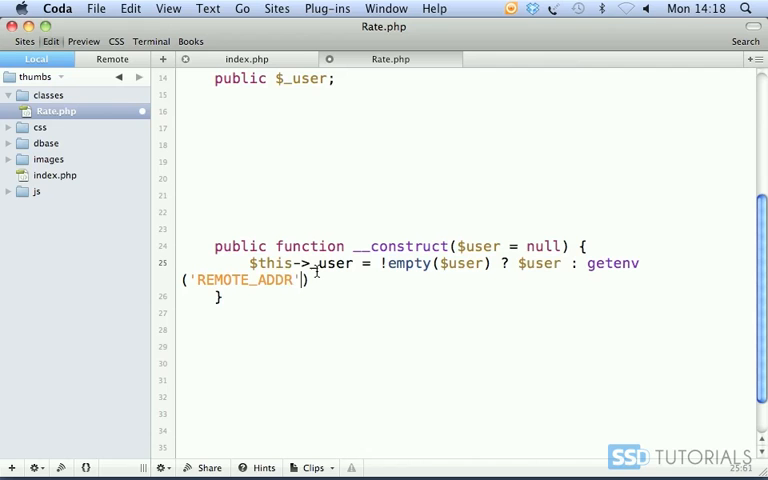
text(;)
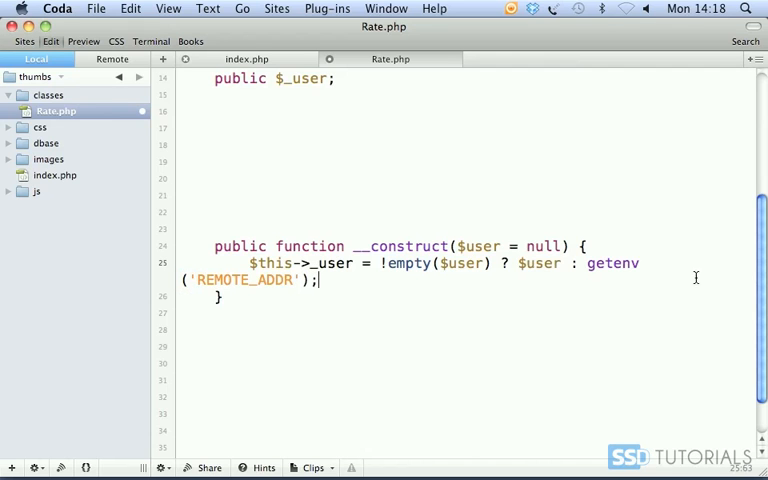
scroll(down, 3)
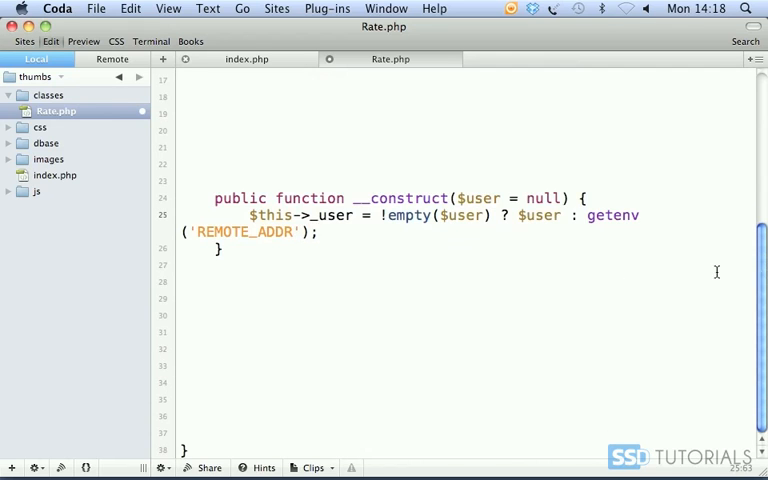